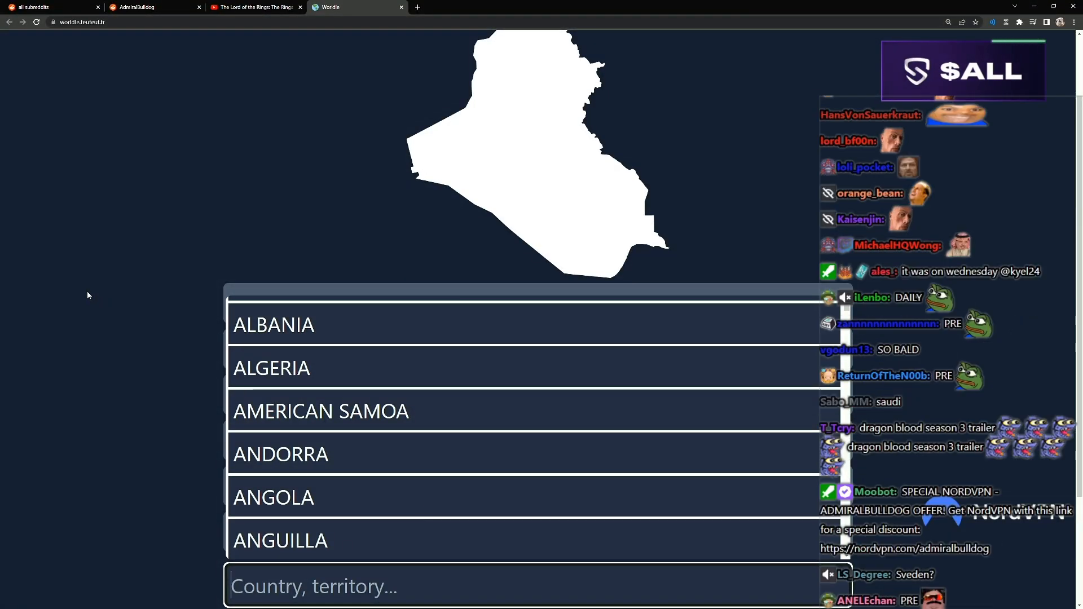
Guess Saudi Arabia in Worldle (1,048 km, 94%), then bring up suggestions for another country
type("saudi")
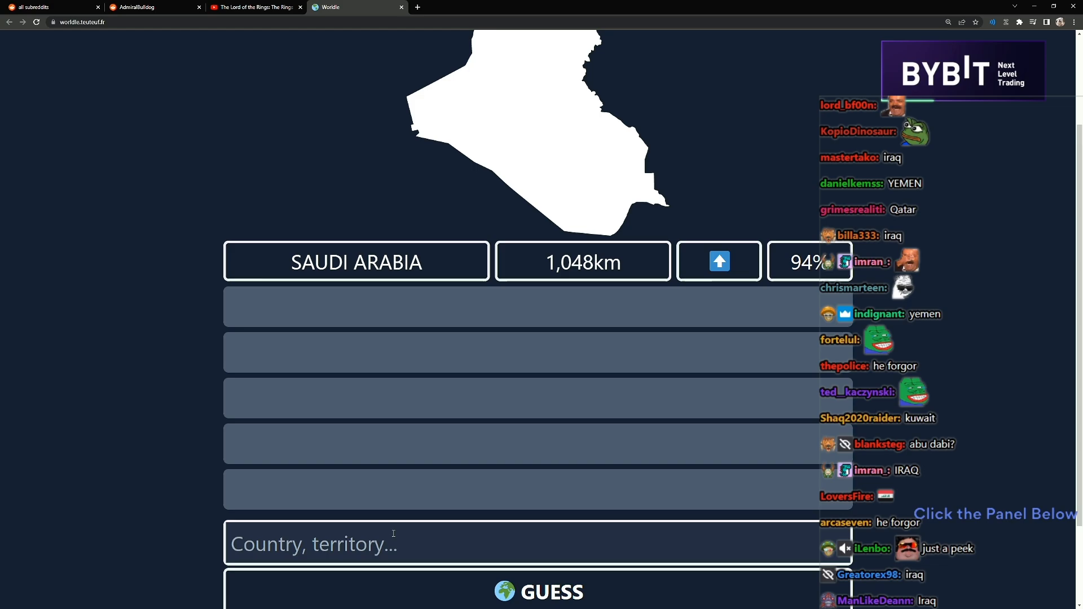
left_click(532, 544)
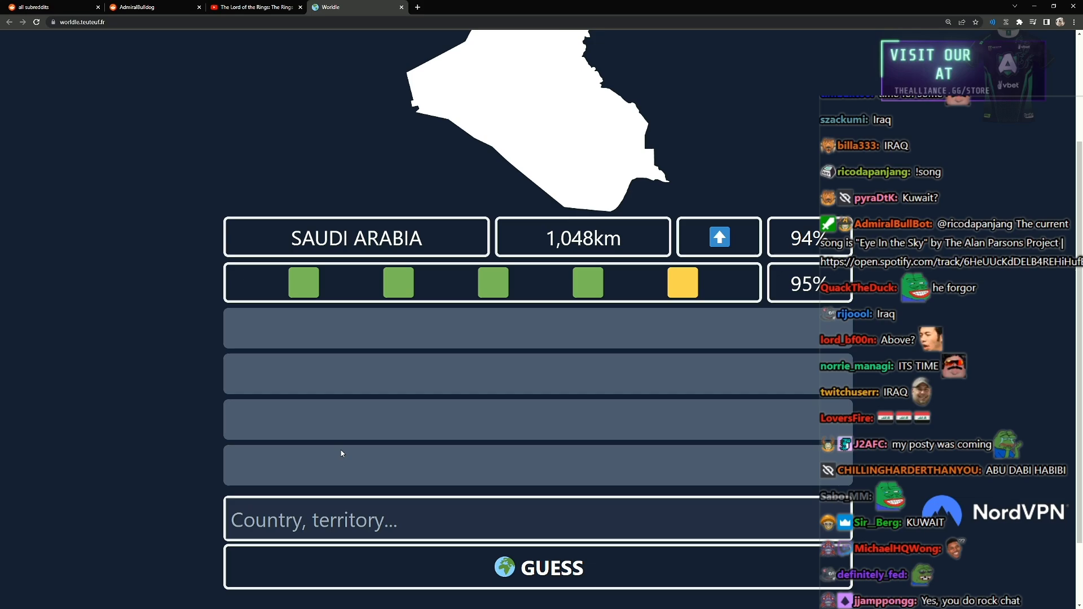
left_click(537, 567)
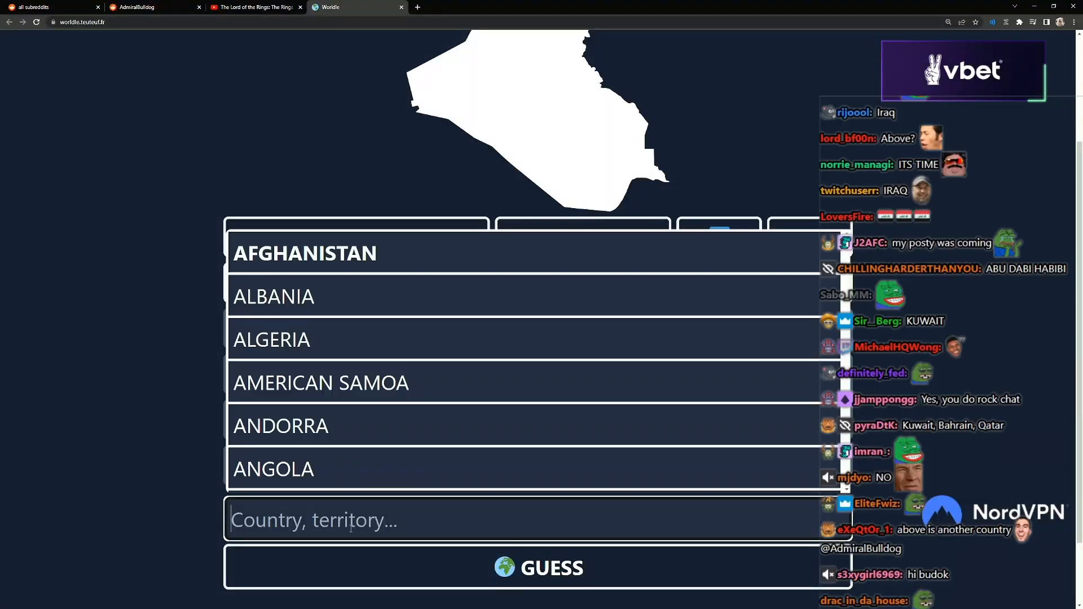
Guess Turkmenistan, Tajikistan and Kazakhstan from the 'stan' suggestions in Worldle
scroll("down", 3)
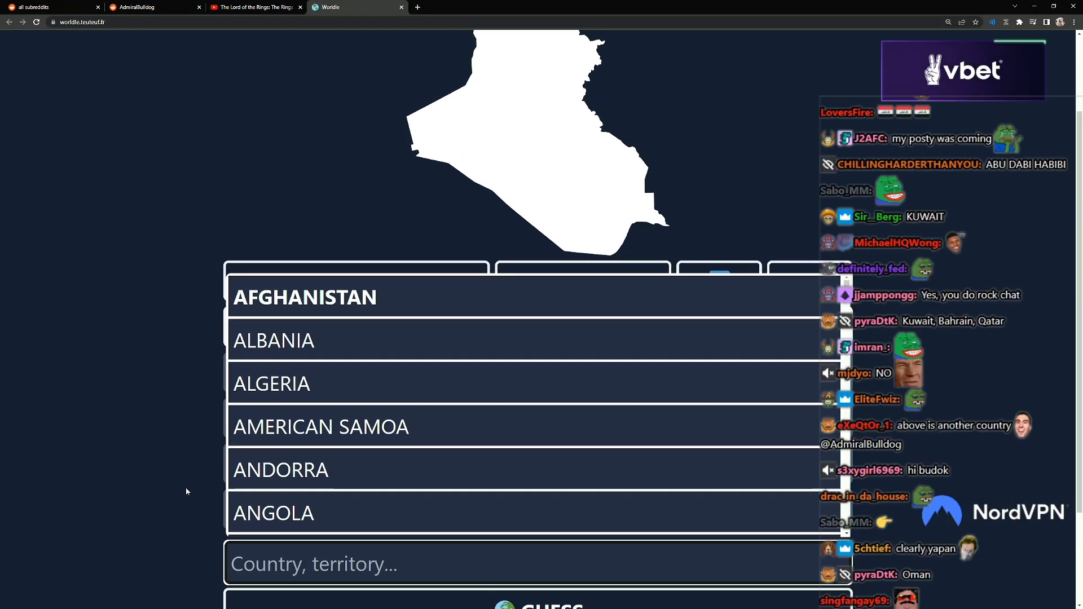
type("stan")
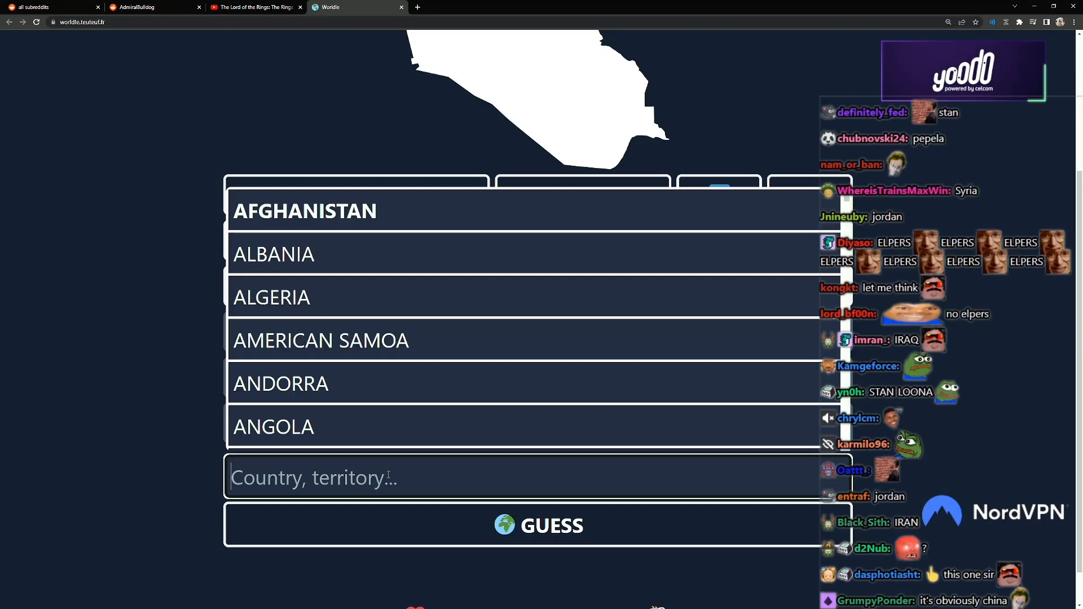
type("stan")
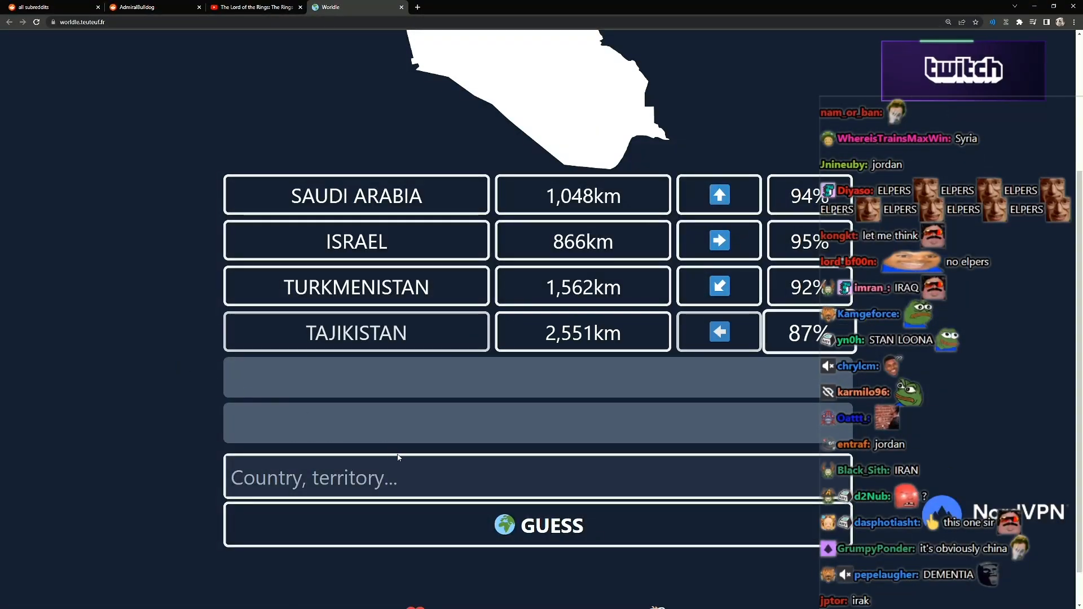
left_click(525, 477)
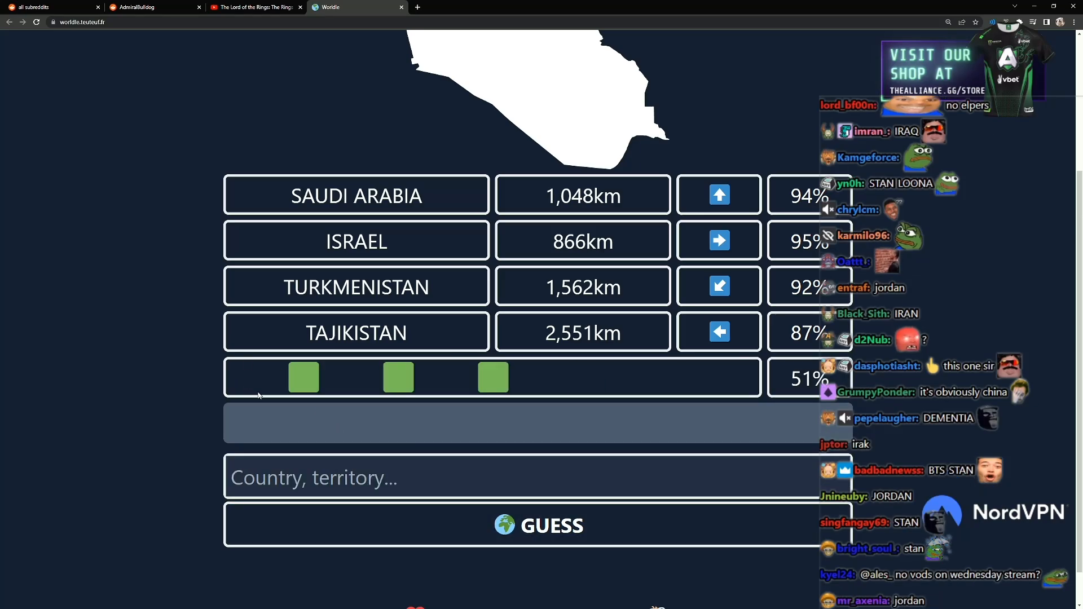
type("s")
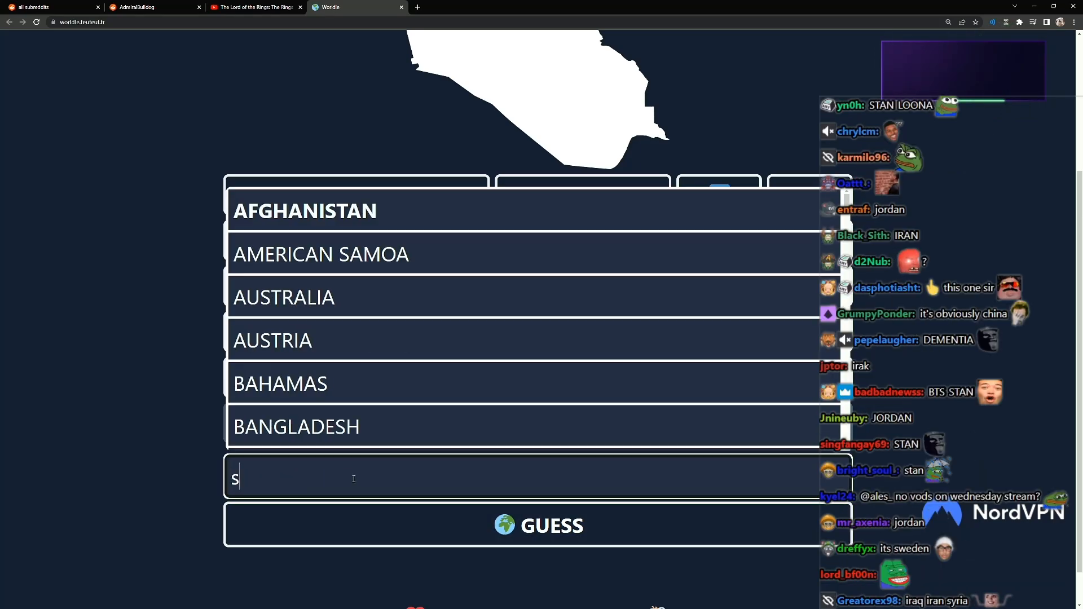
type("tan")
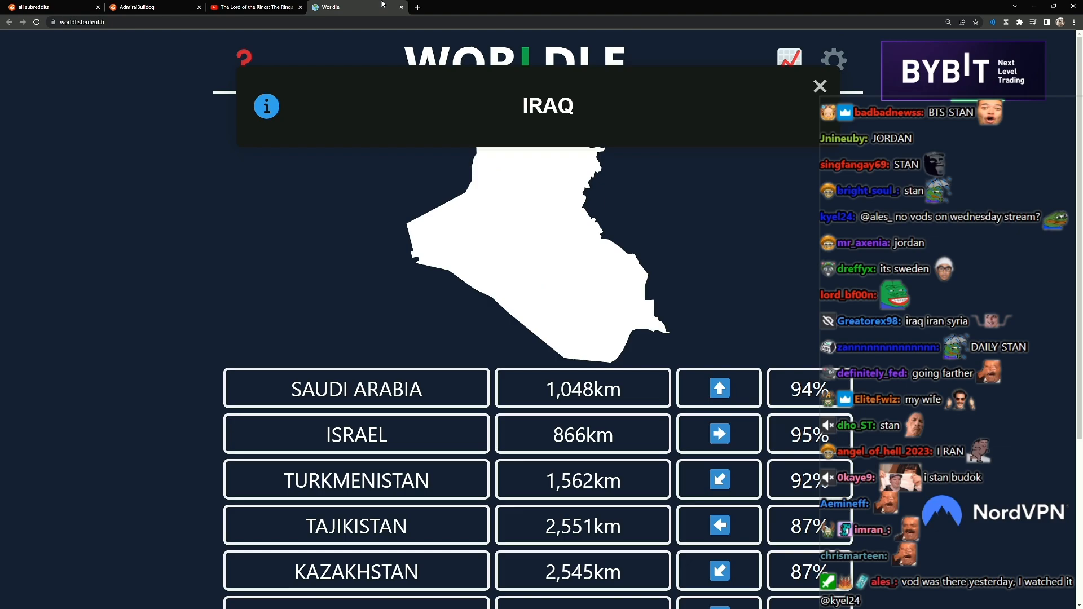
Switch to the Google Maps tab showing Iraq after Worldle reveals the answer
left_click(256, 7)
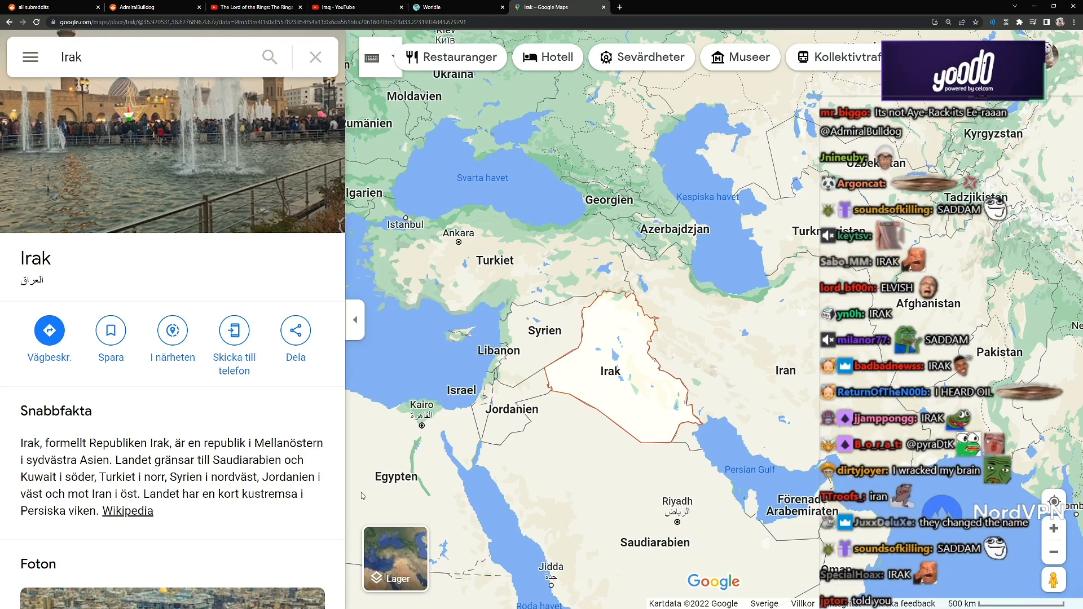
Return to the Worldle result tab, then move on to the Moviedle tab
left_click(458, 8)
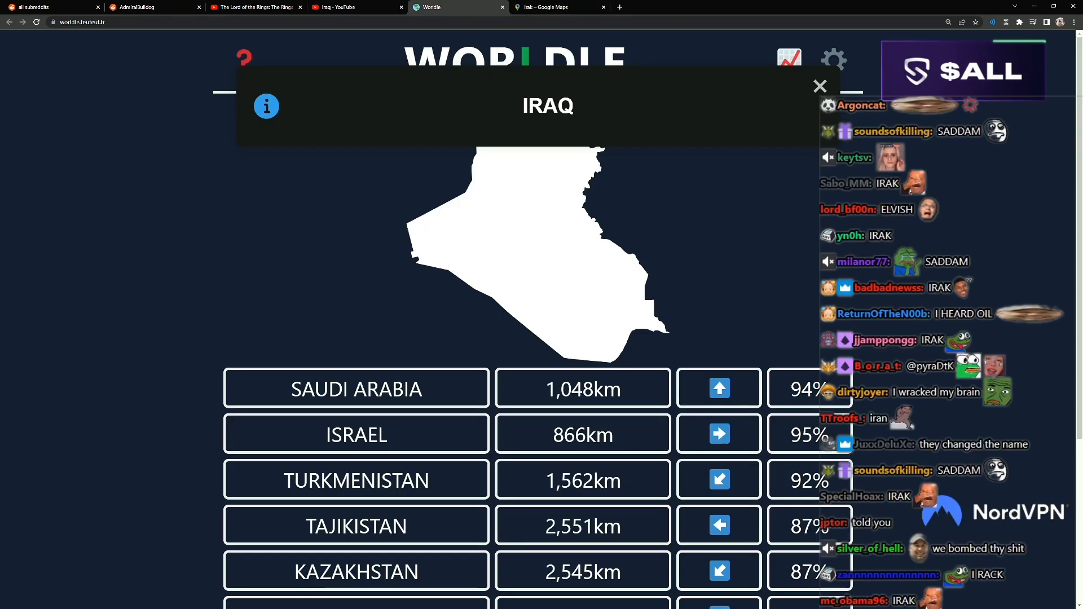
left_click(619, 7)
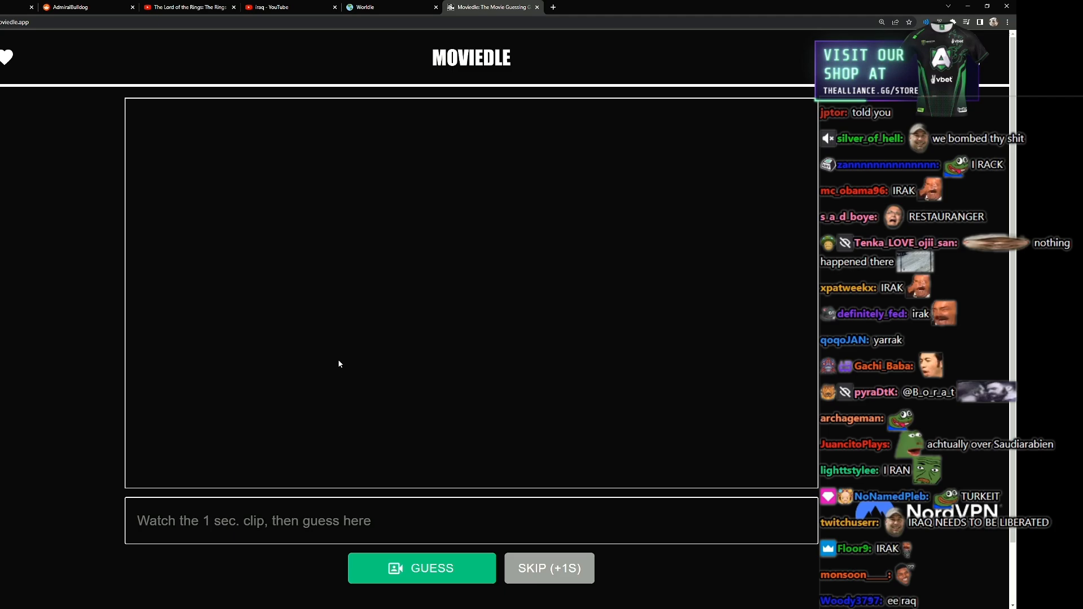
Play the one-second Moviedle clip and guess American Sniper
left_click(422, 568)
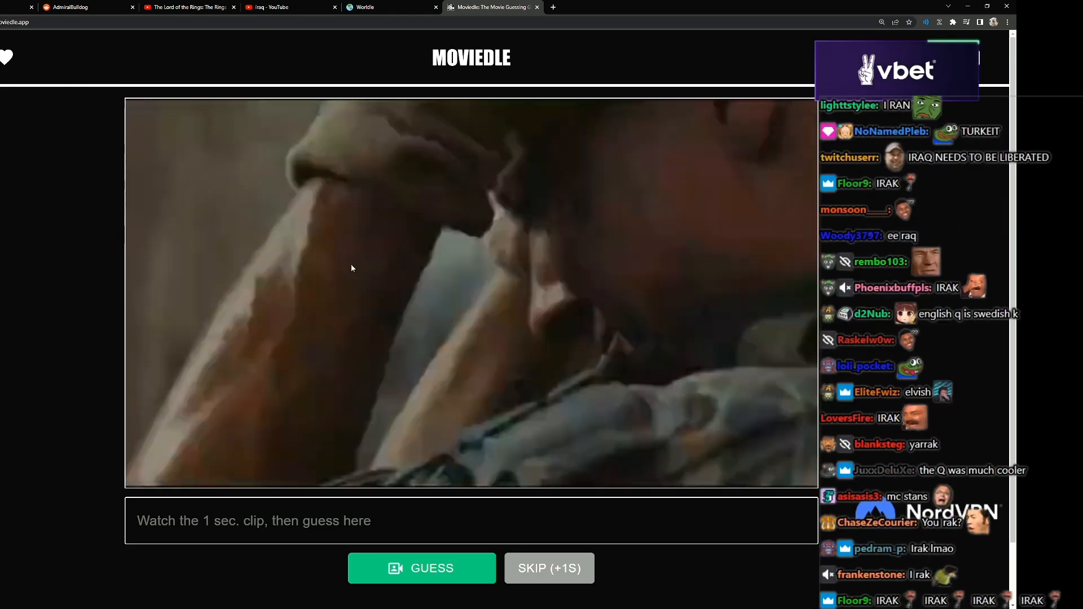
left_click(471, 520)
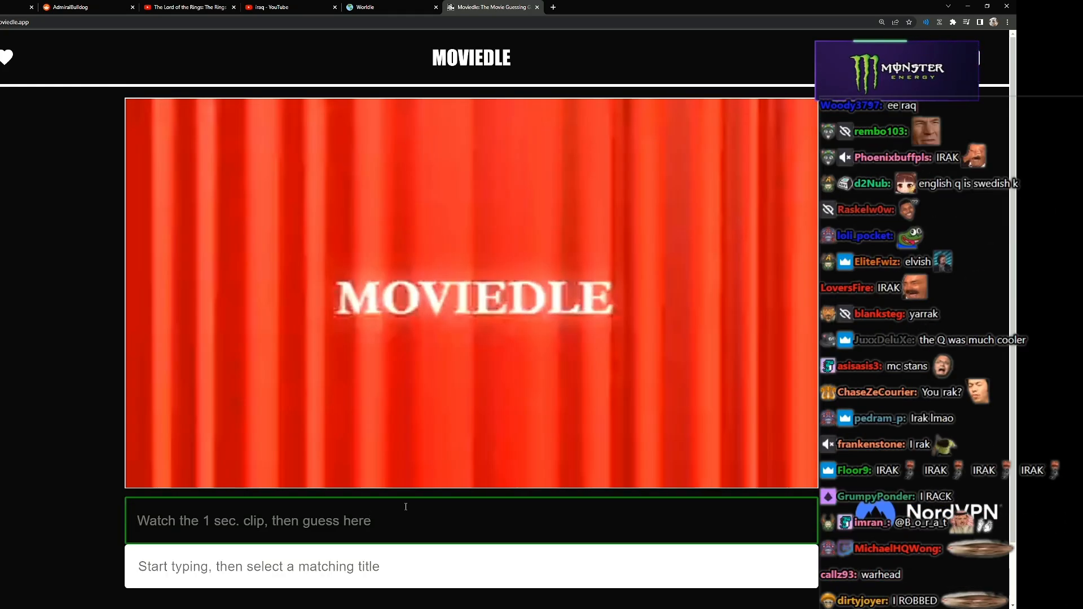
type("american Sniper")
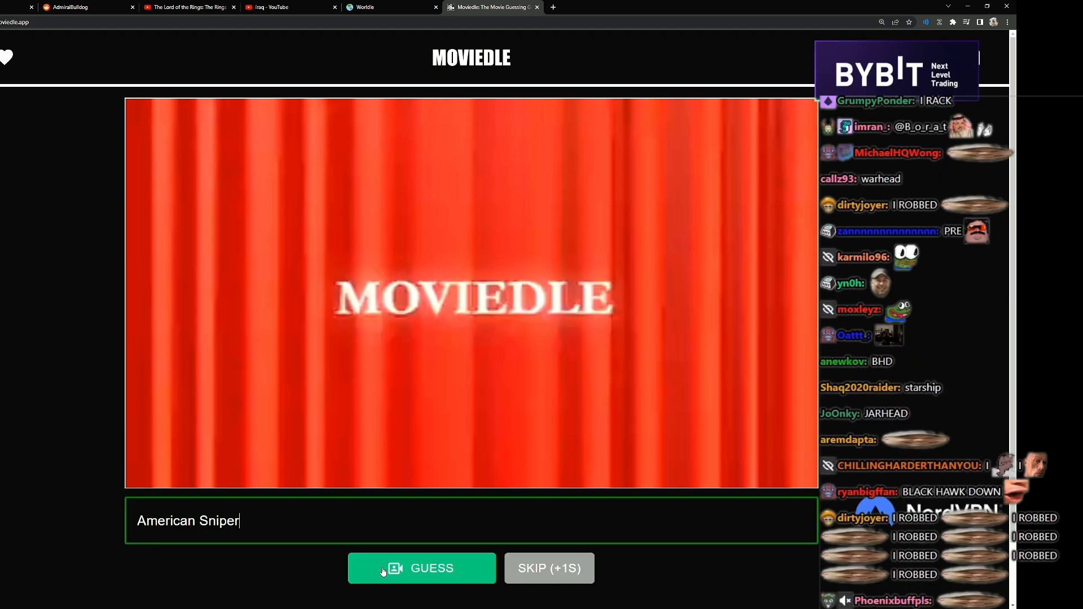
left_click(422, 568)
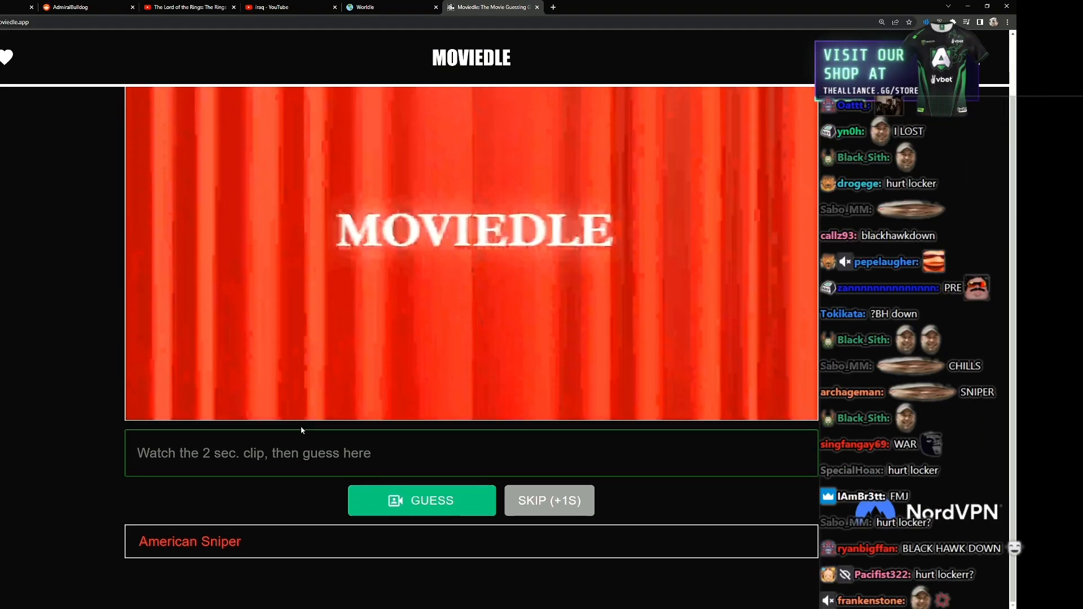
Search 'black ha' and submit Black Hawk Down as the second Moviedle guess
scroll("down", 3)
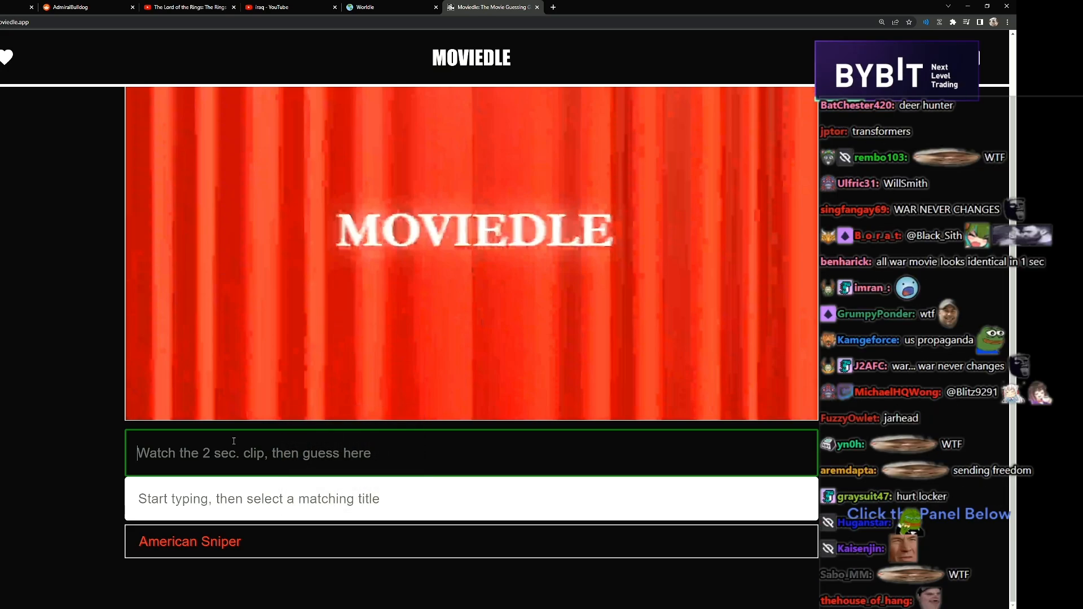
mouse_move(187, 382)
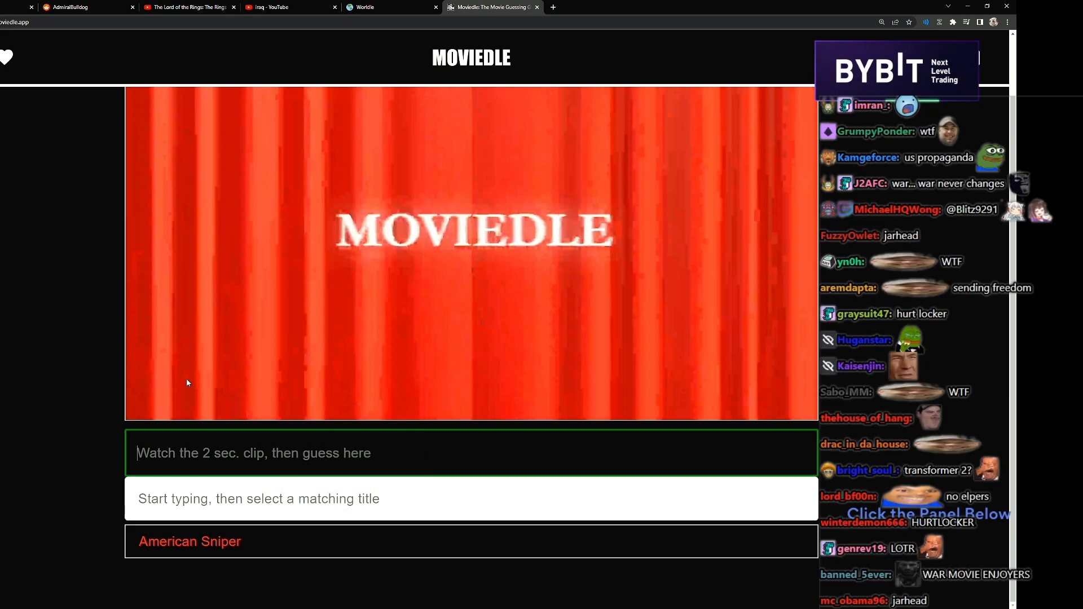
type("black ha")
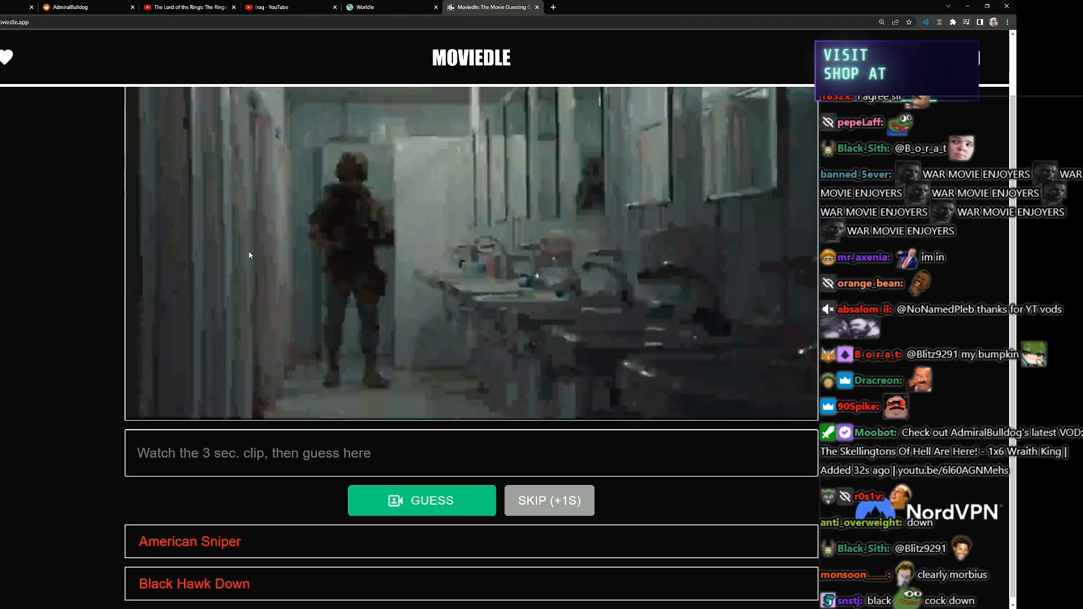
left_click(421, 500)
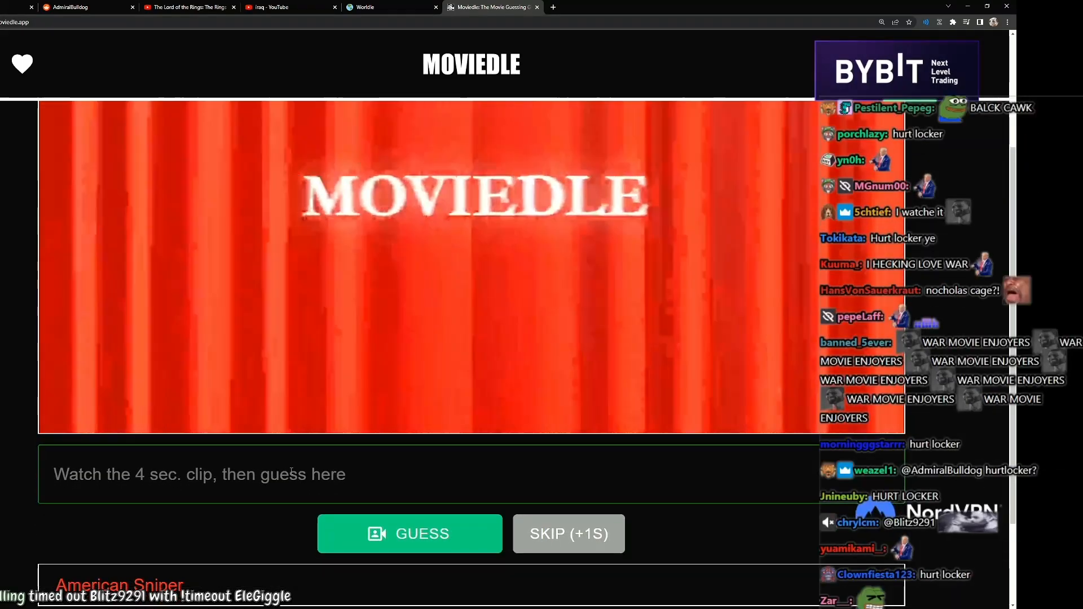
Enter 'the rock' and choose The Rock from the Moviedle suggestions
type("the rio")
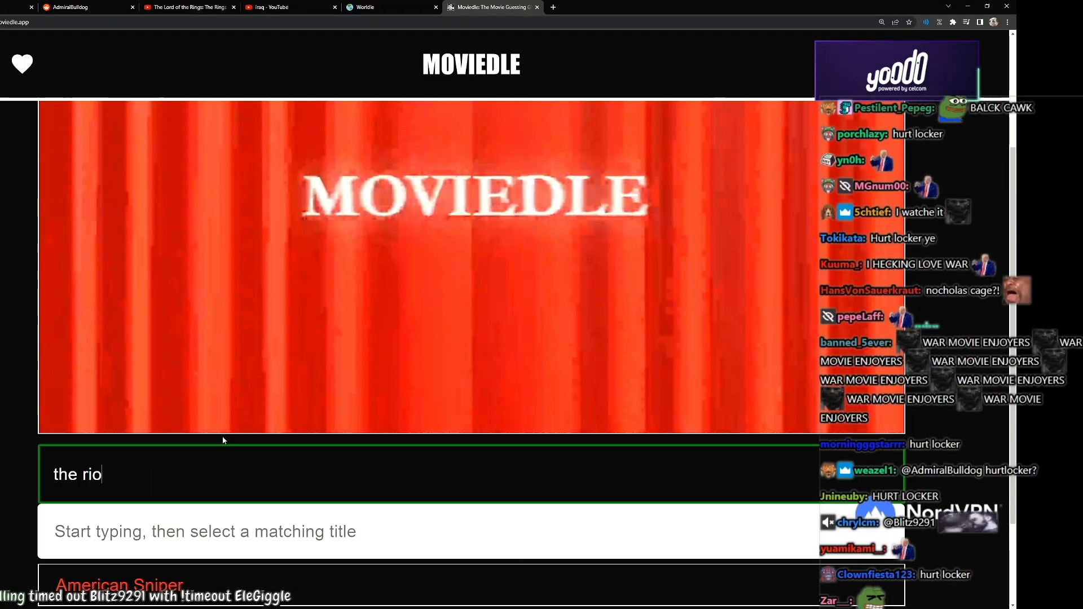
type("the rock")
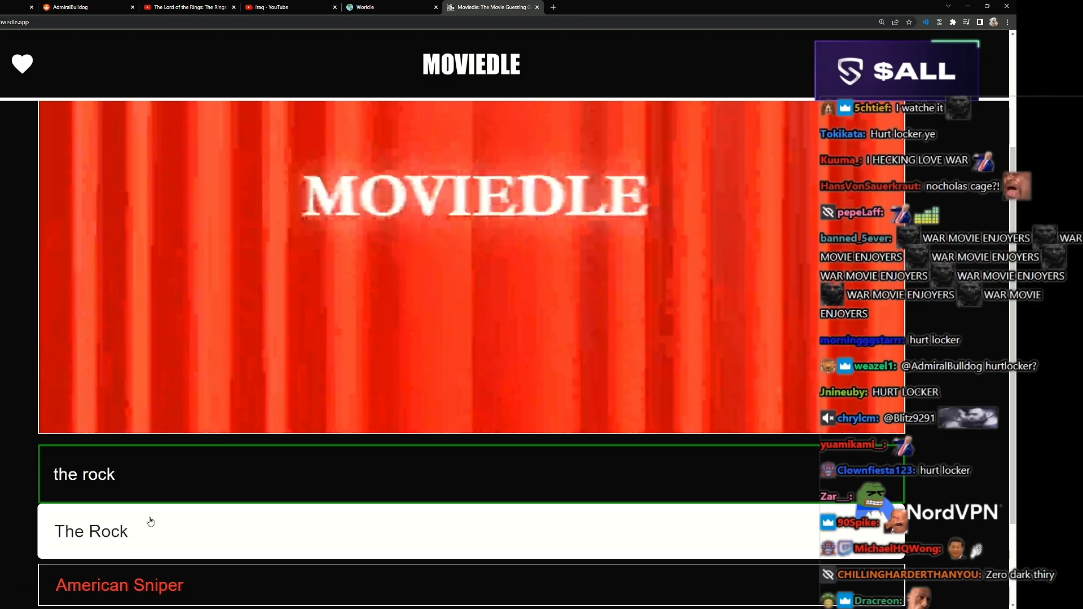
left_click(409, 533)
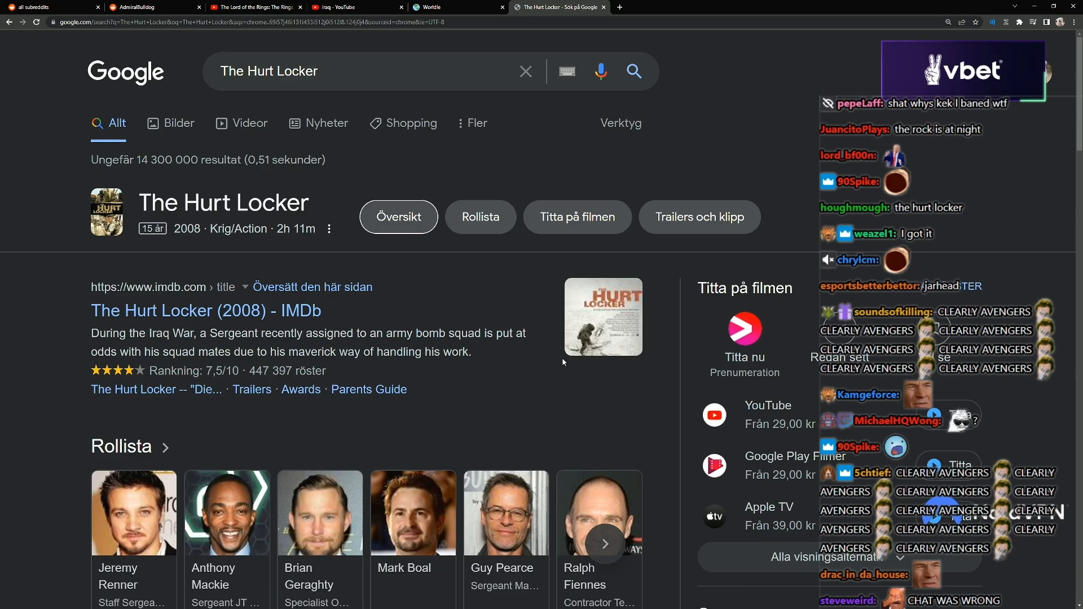
Scroll the Google results and open 'The Hurt Locker (2008) - IMDb'
scroll("down", 3)
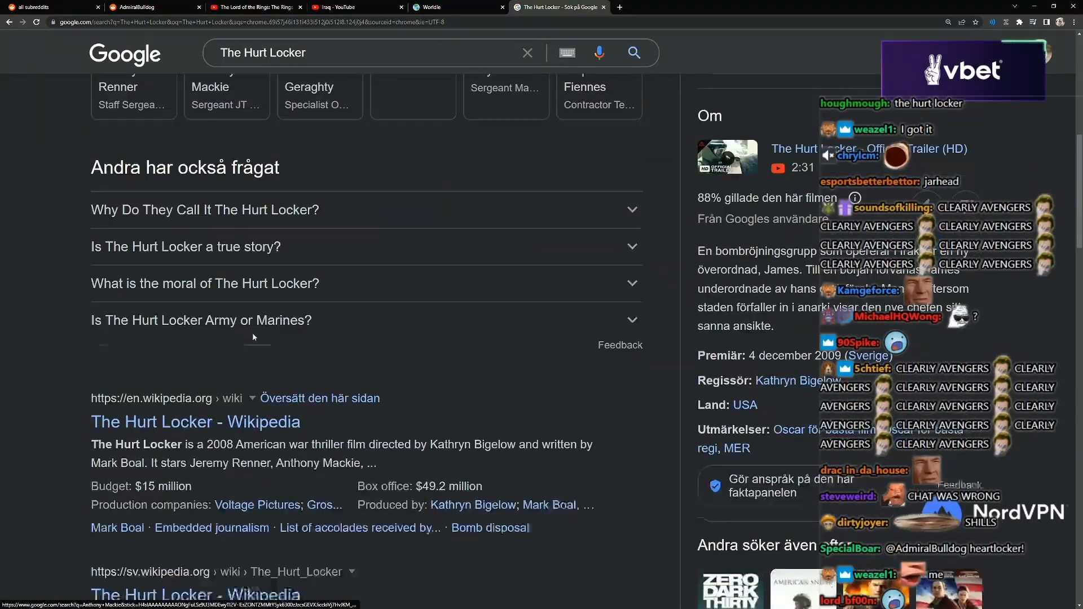
scroll("up", 3)
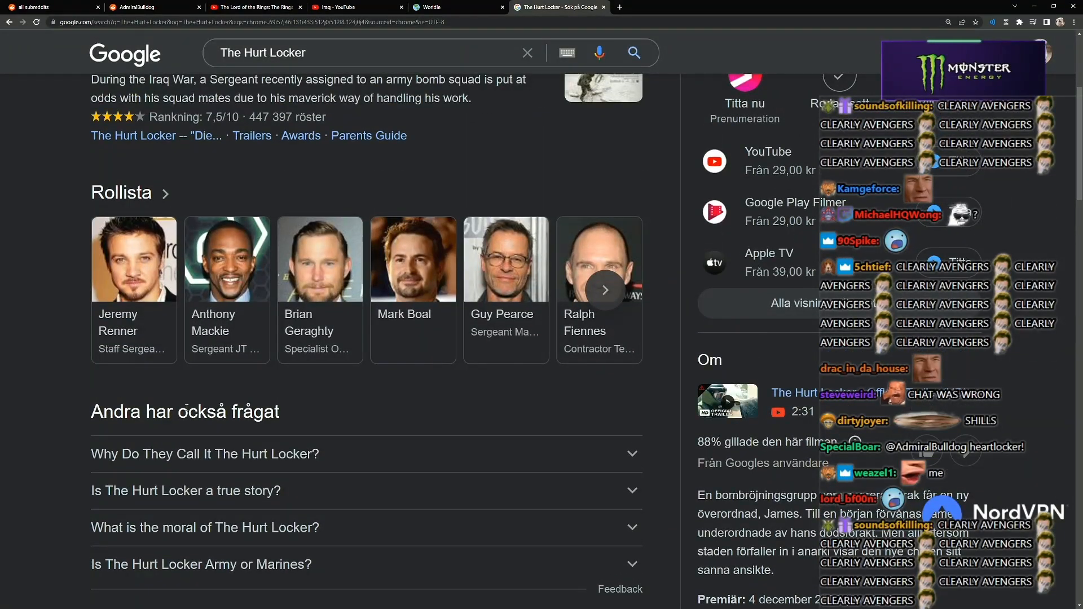
scroll("down", 3)
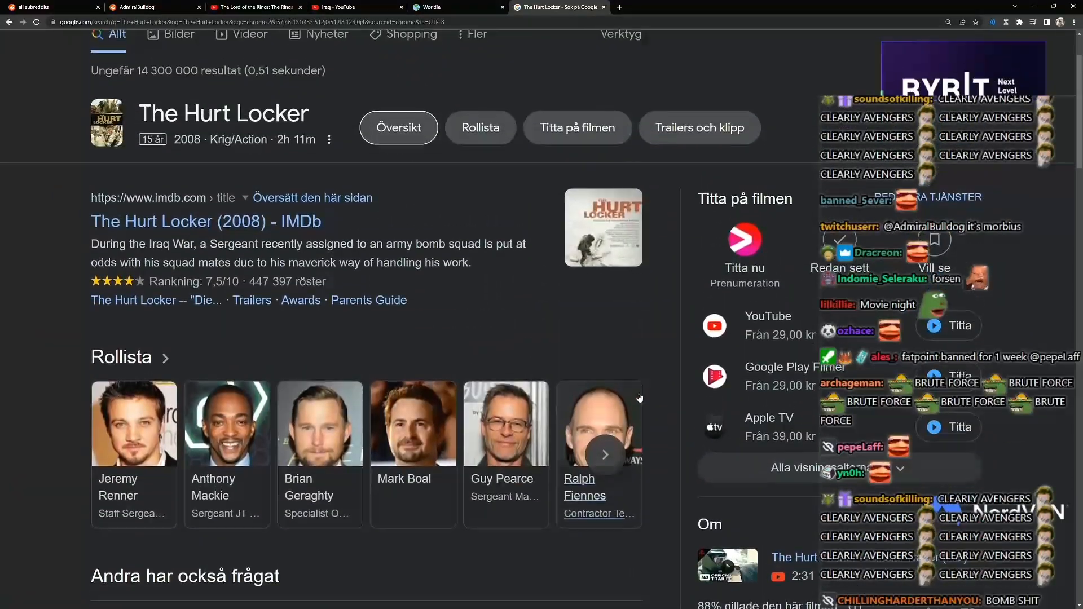
left_click(204, 221)
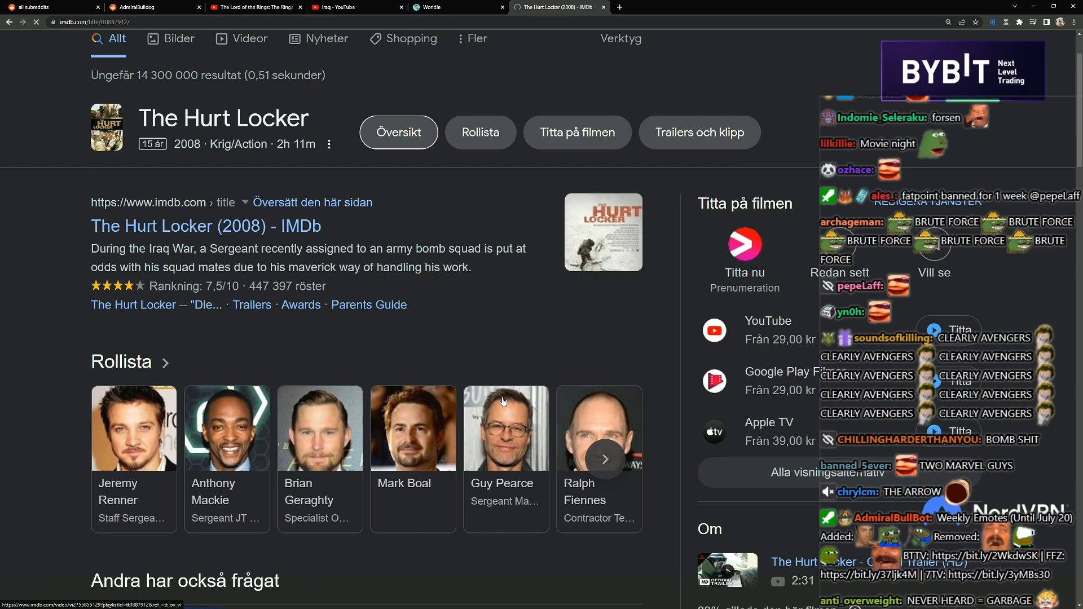
Browse The Hurt Locker's IMDb cast and plot, then close the tab back to Worldle
scroll("down", 3)
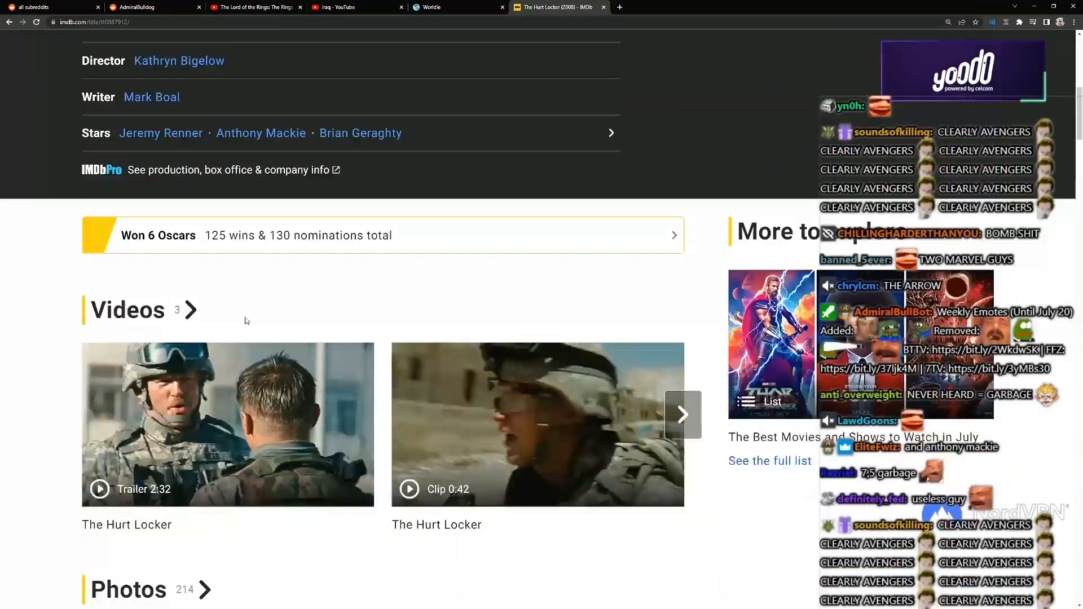
scroll("down", 3)
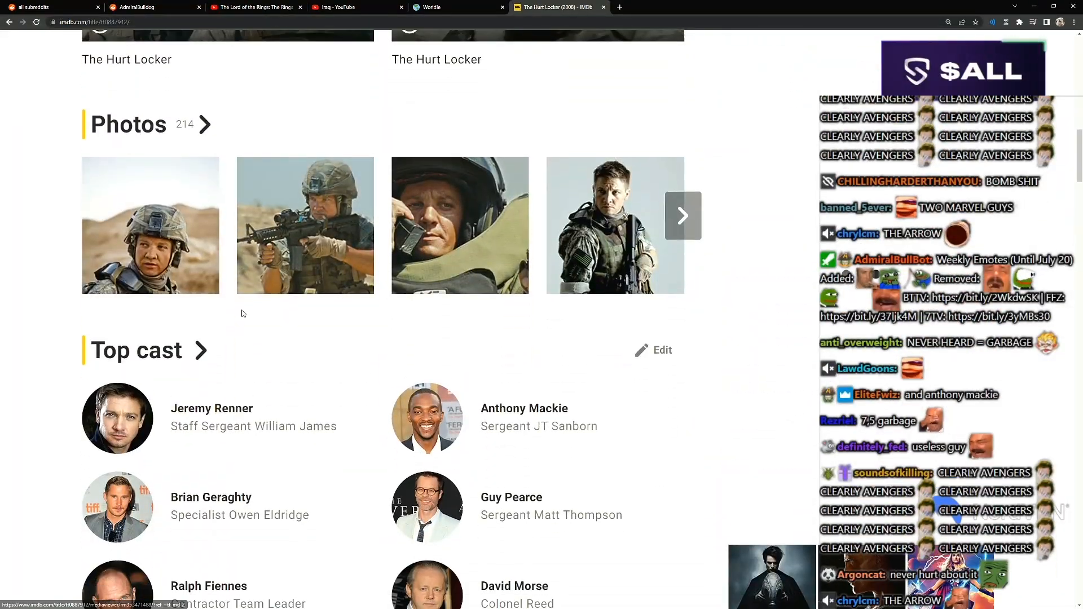
scroll("down", 3)
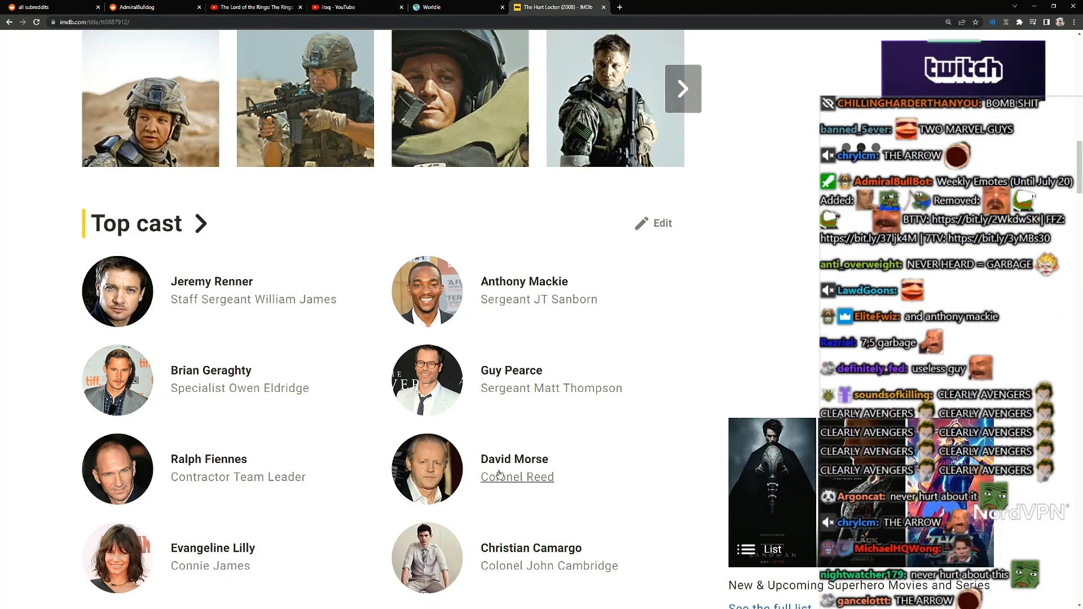
scroll("down", 3)
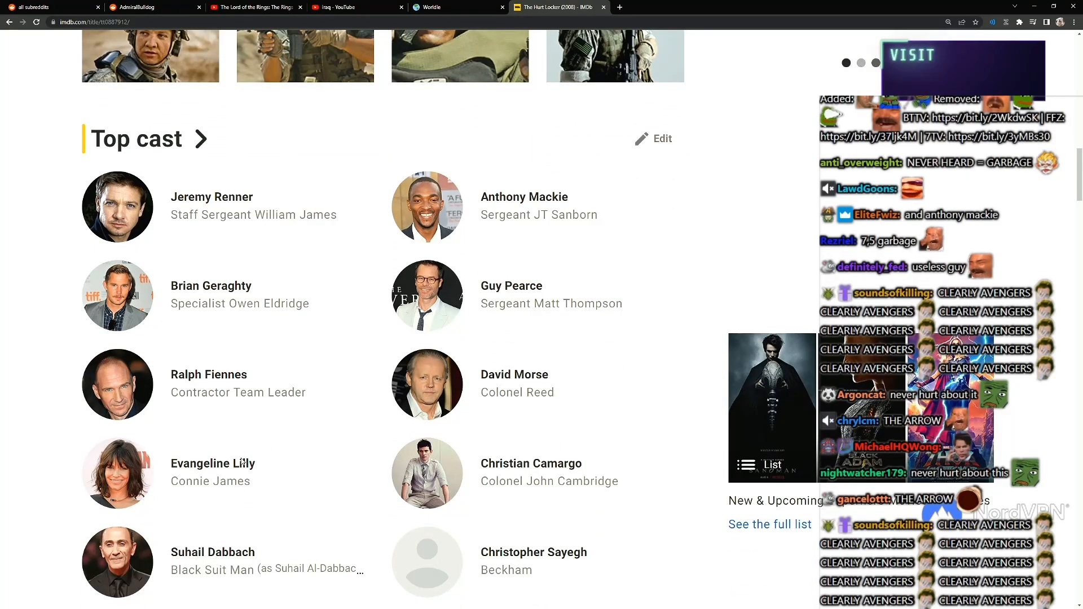
scroll("up", 3)
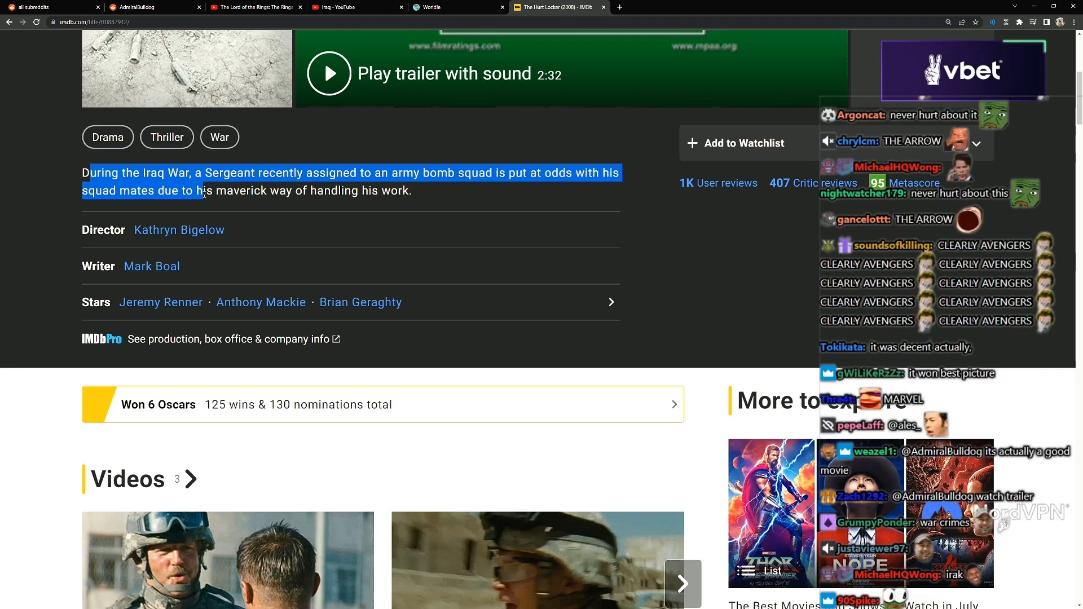
scroll("up", 3)
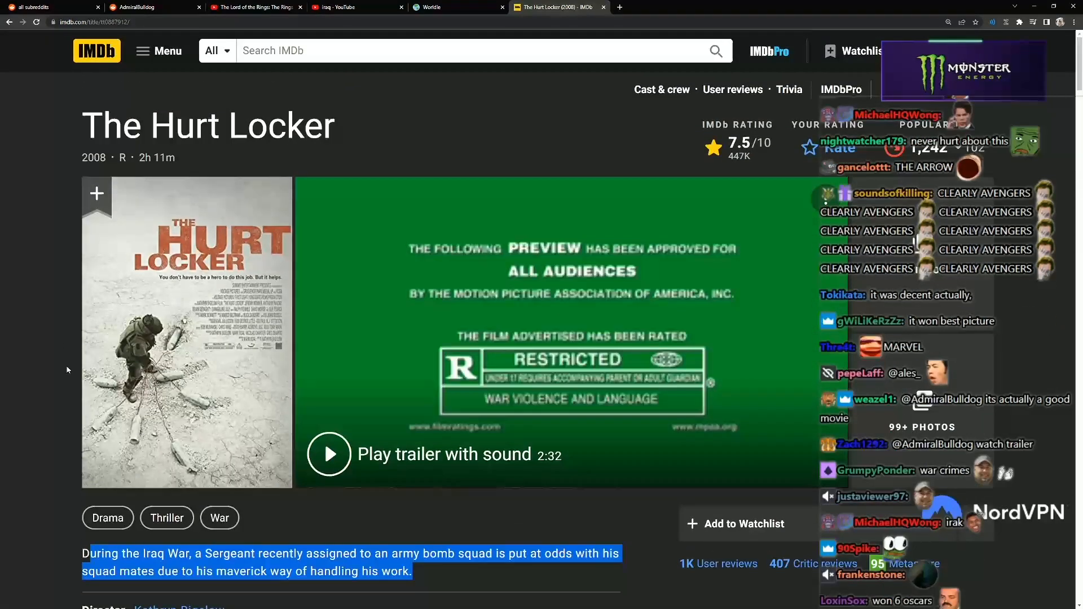
left_click(456, 8)
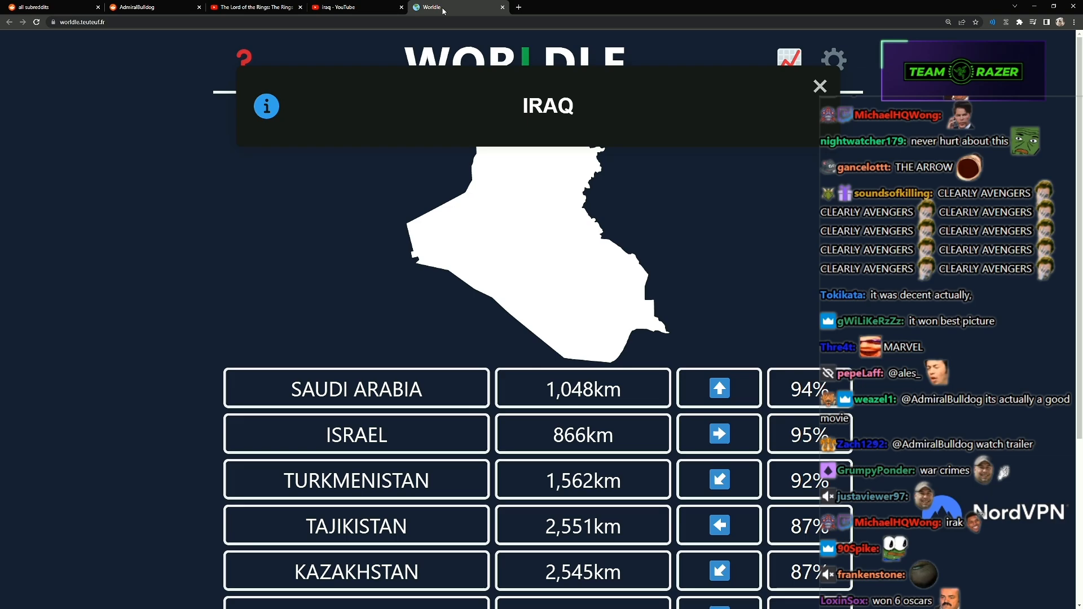
scroll("down", 3)
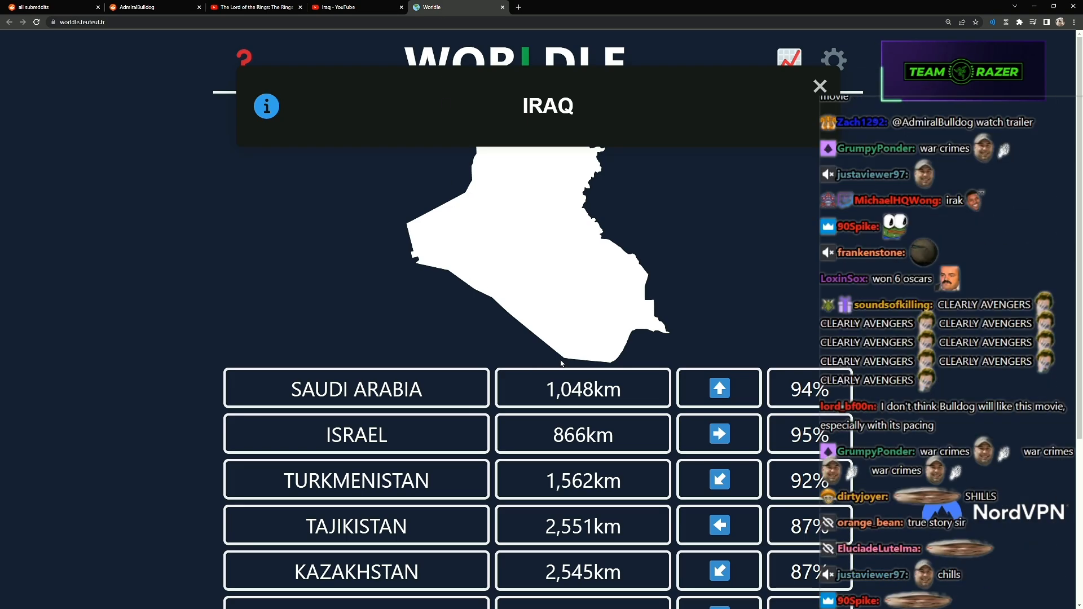
Open the Framed puzzle and reveal another movie still
left_click(456, 7)
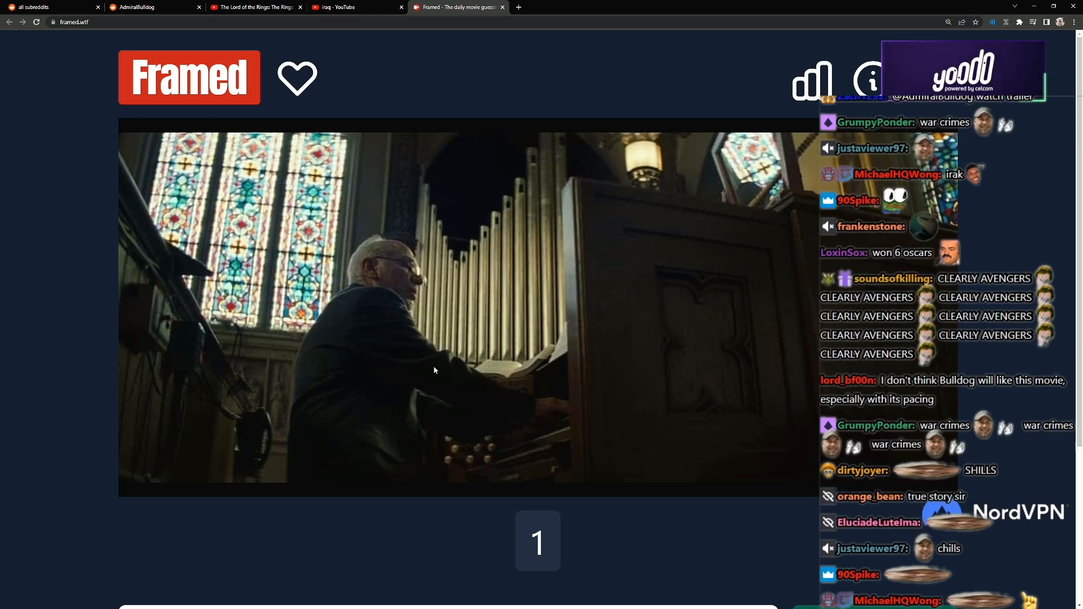
scroll("down", 3)
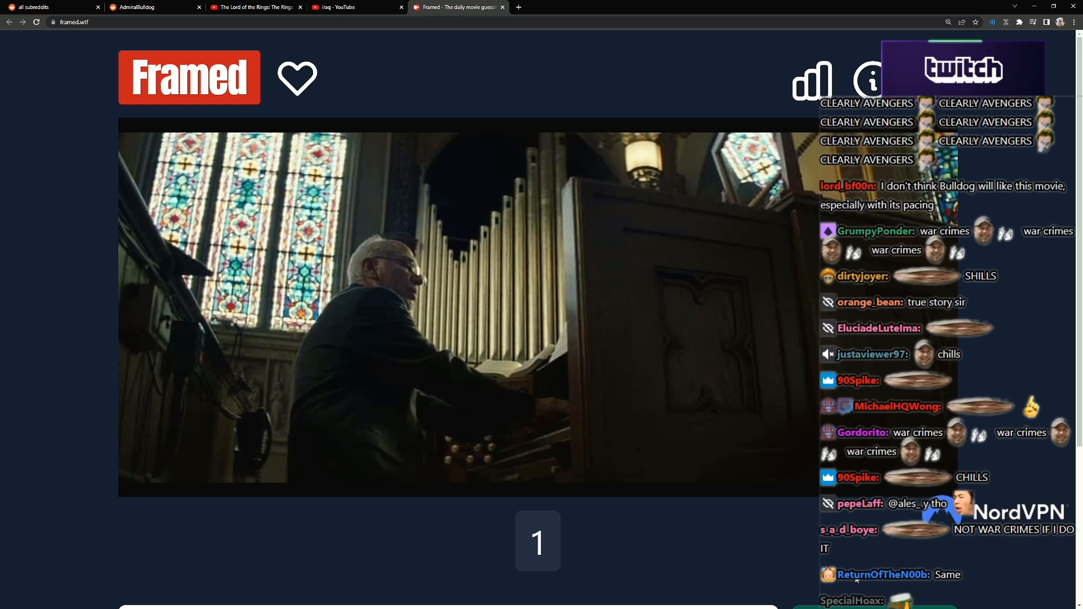
scroll("down", 3)
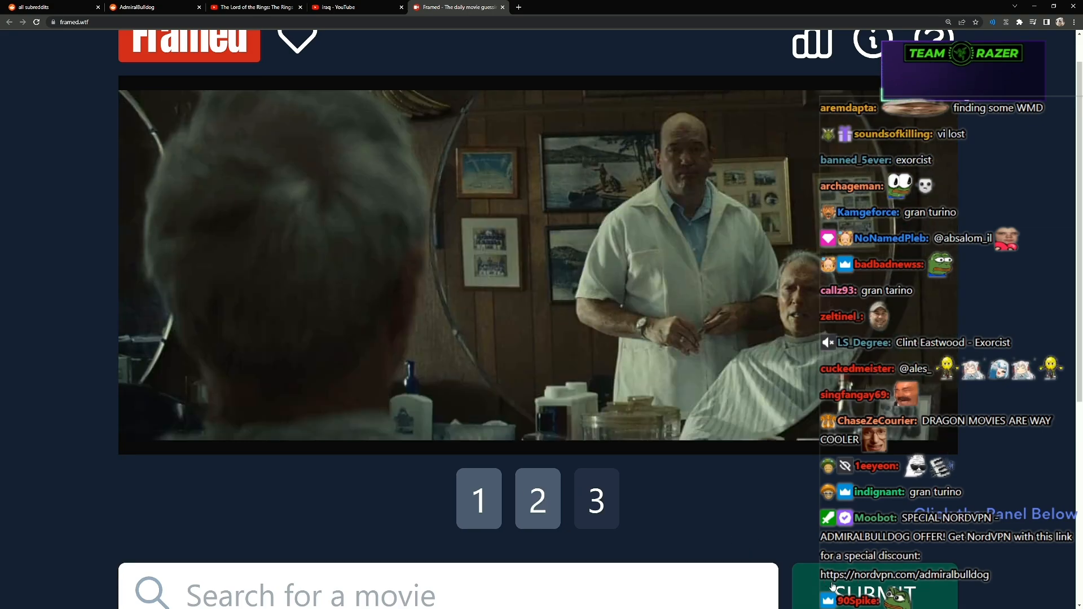
left_click(449, 595)
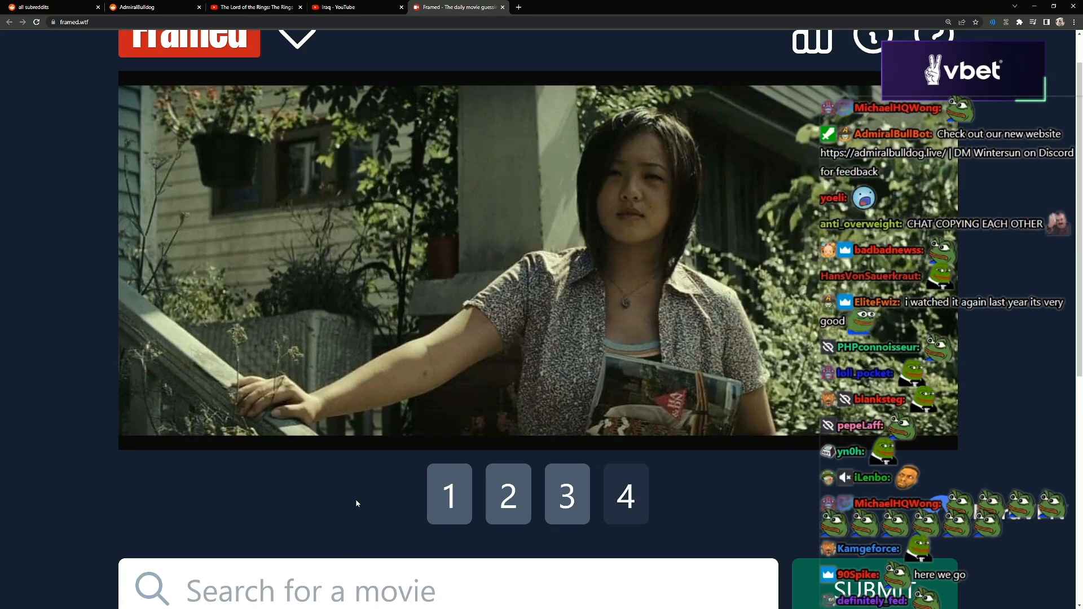
Search 'gran' and submit Gran Torino as the Framed answer
type("gran")
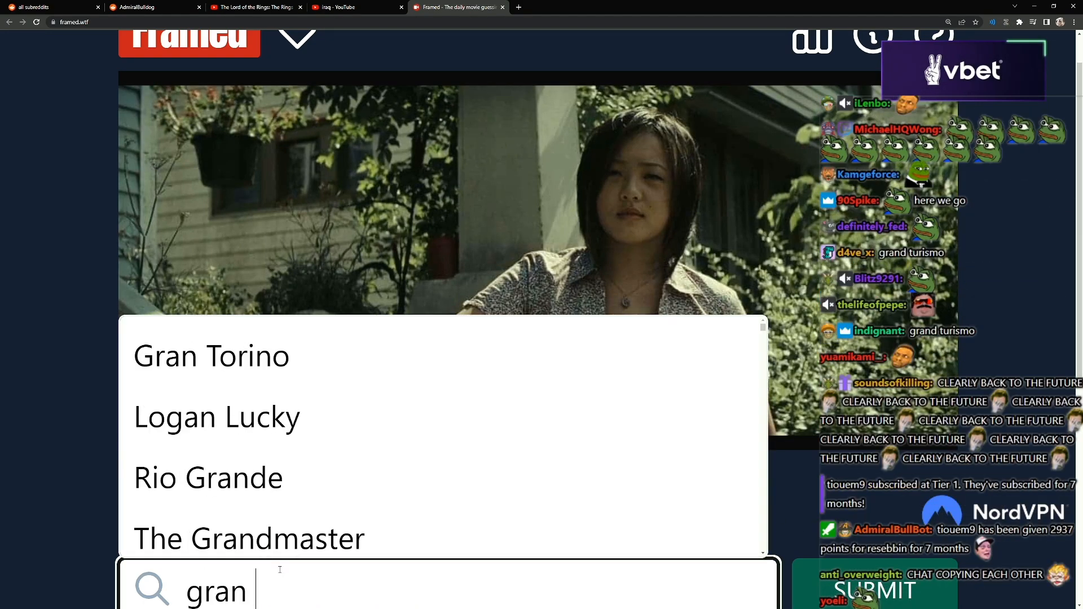
left_click(211, 356)
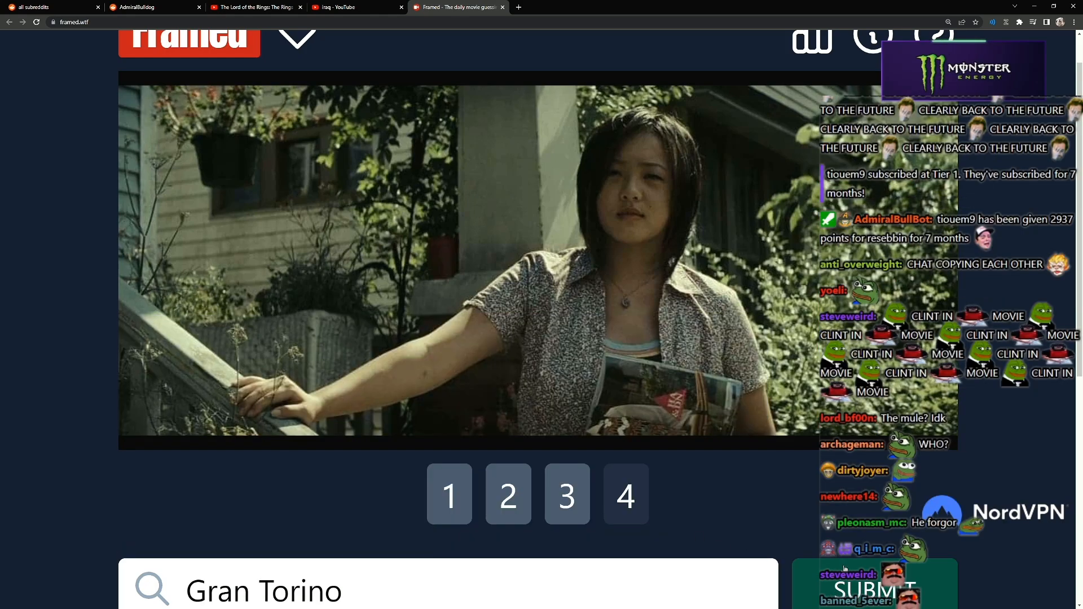
left_click(875, 587)
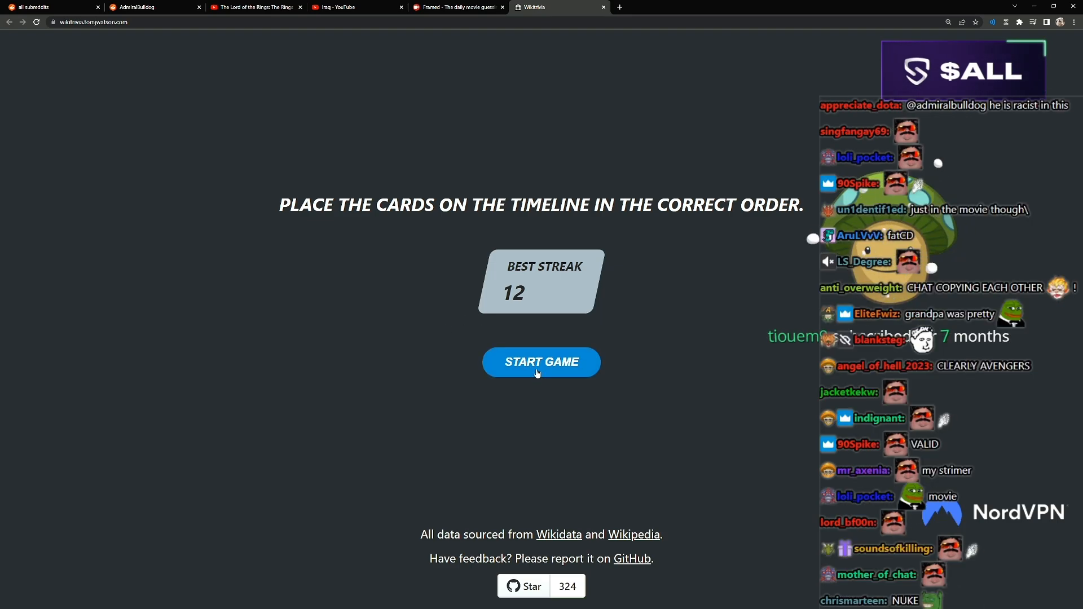
Start a Wikitrivia game and drop Beethoven's Symphony No. 3 between Epicurus and Yonsei University
left_click(541, 362)
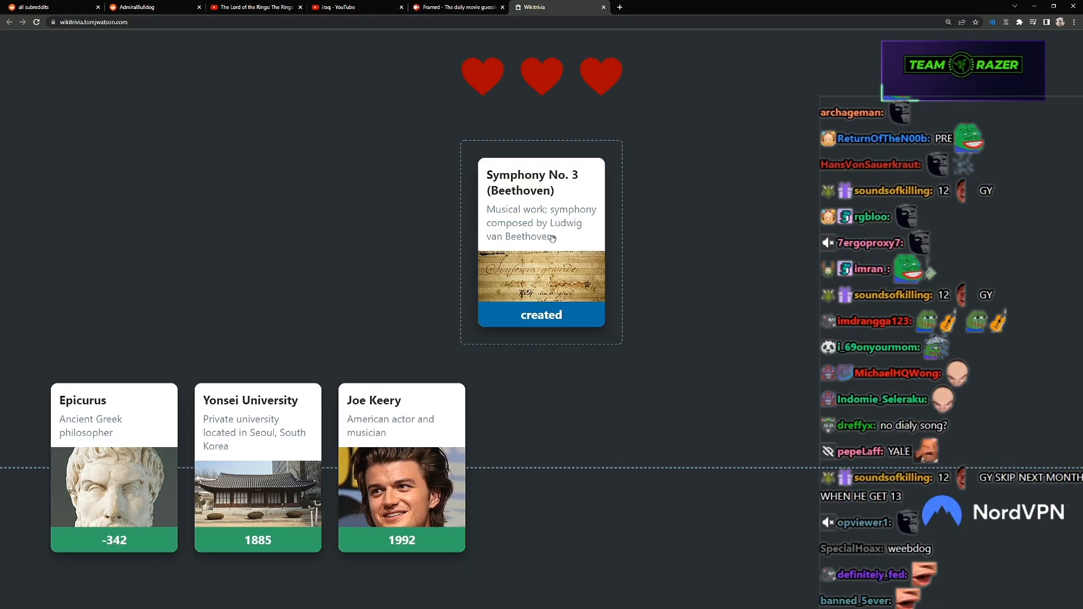
left_click_drag(541, 242, 250, 443)
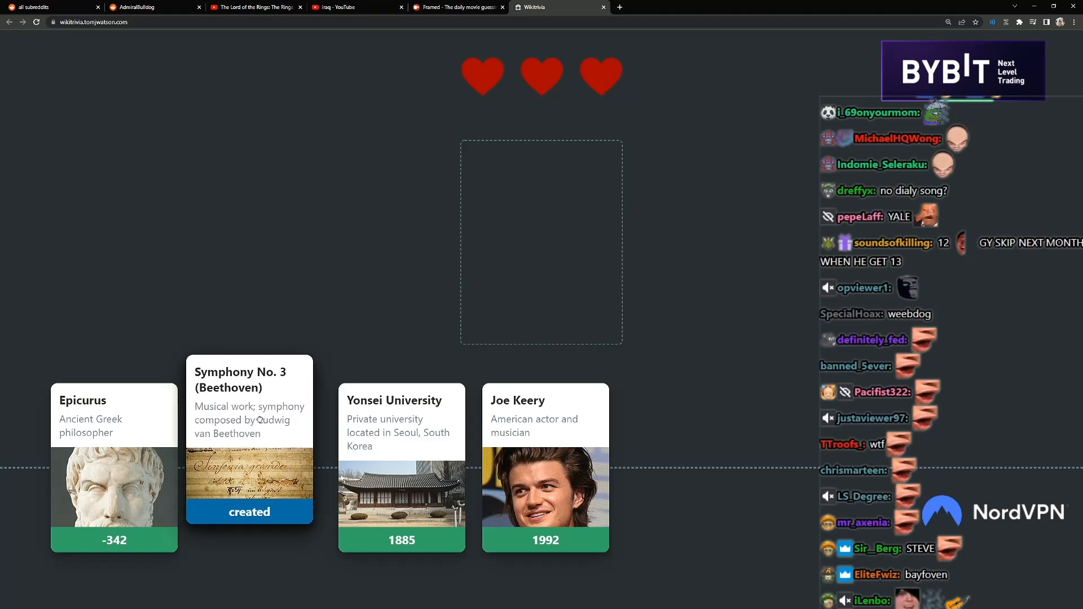